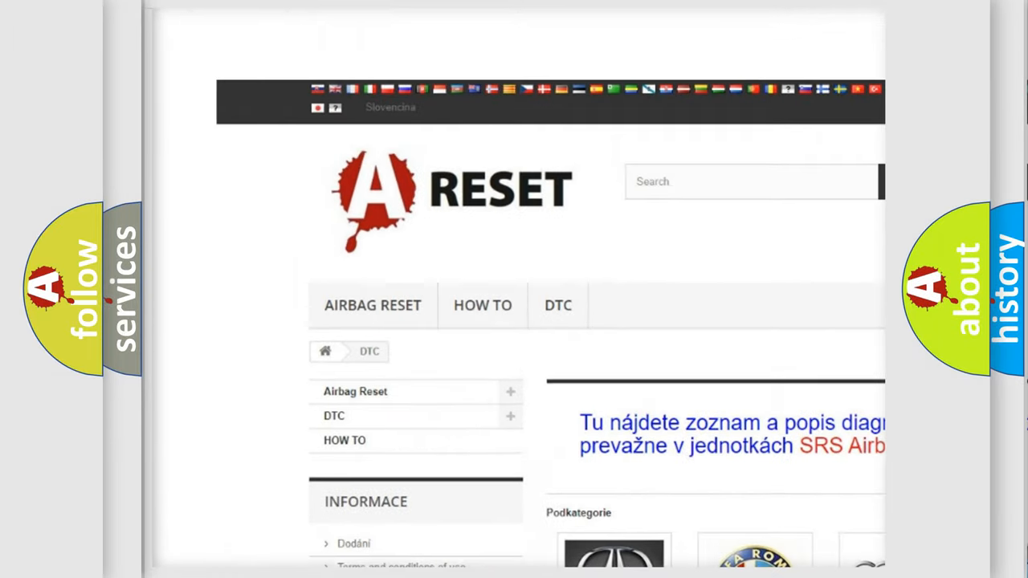
Step: Find the Jeep DTC tile in the category grid, open it, and browse its code list
scroll(down, 3)
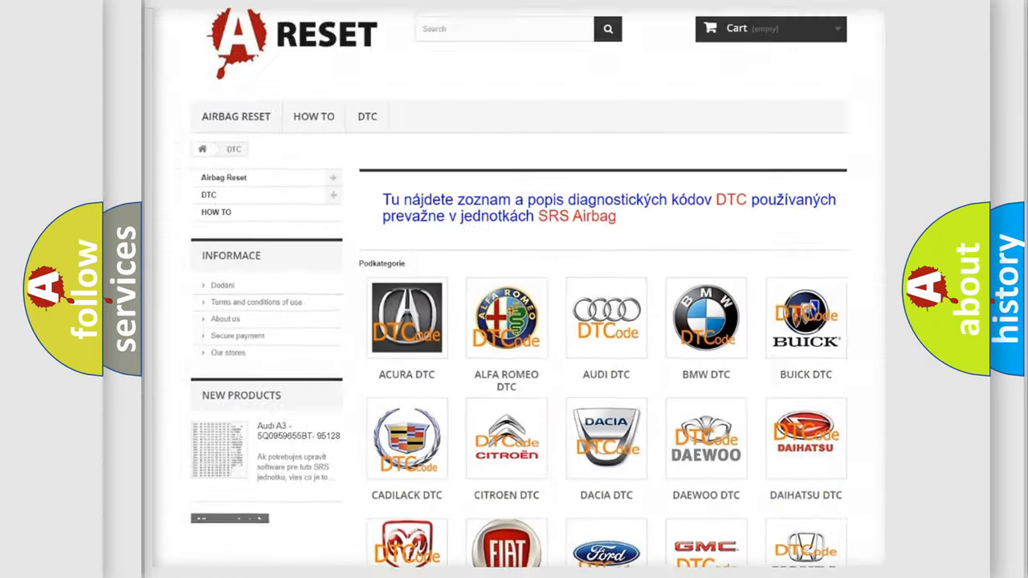
scroll(down, 3)
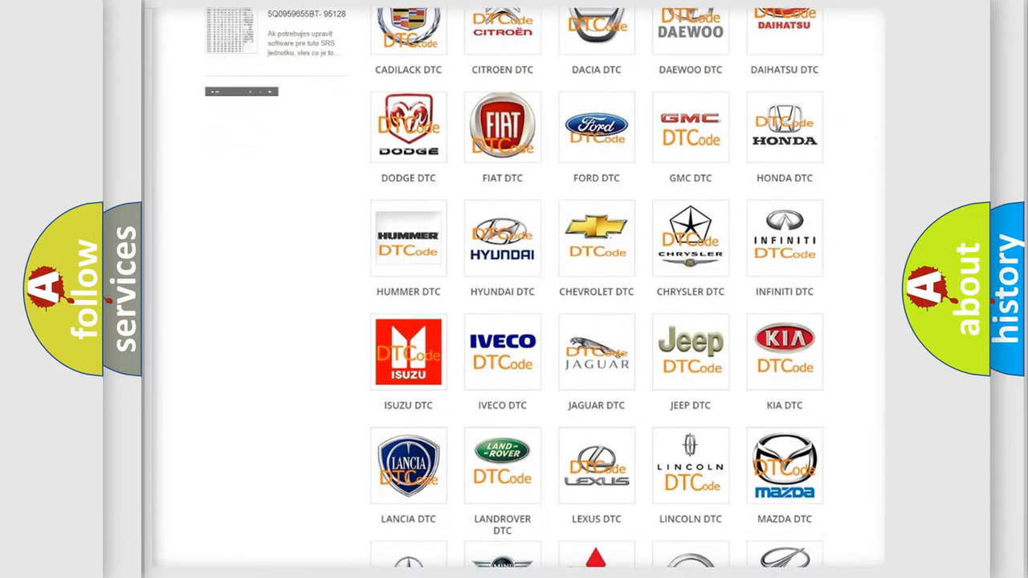
scroll(down, 3)
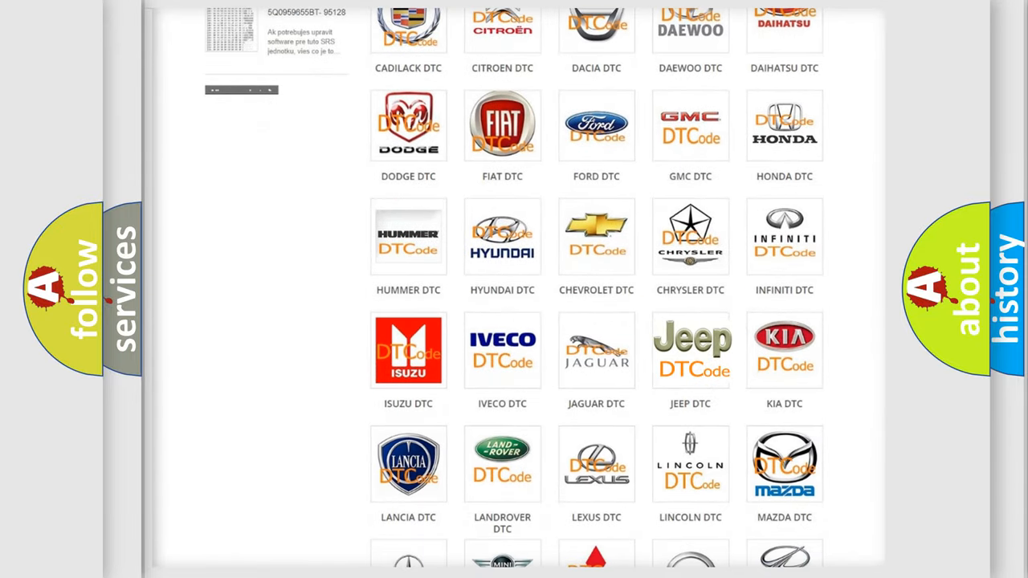
click(690, 350)
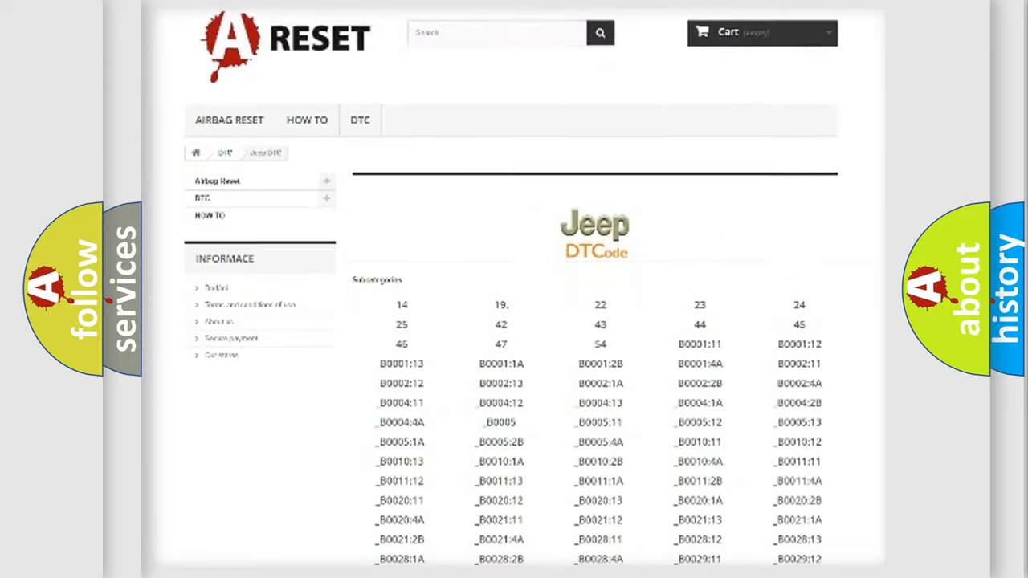
scroll(down, 3)
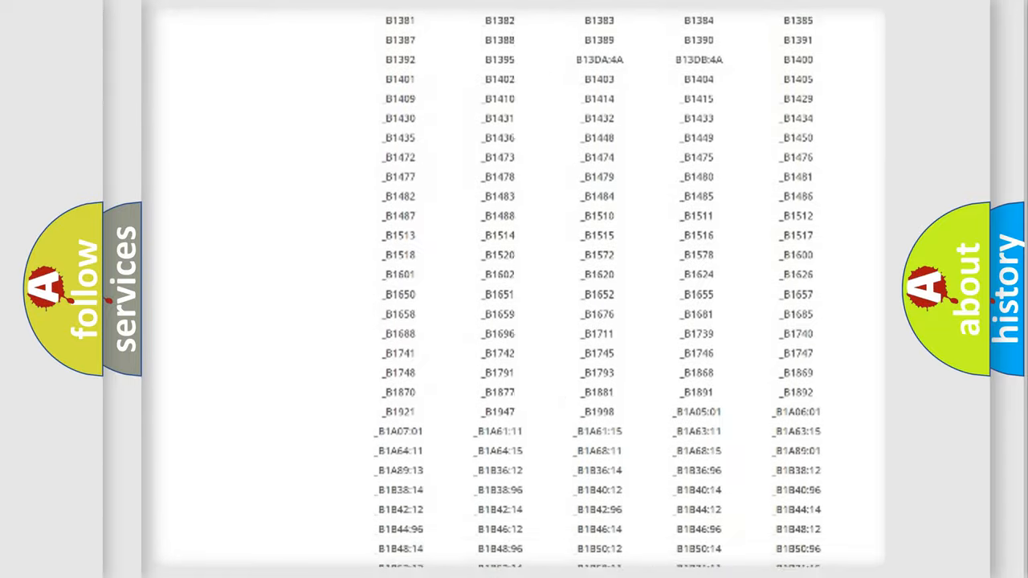